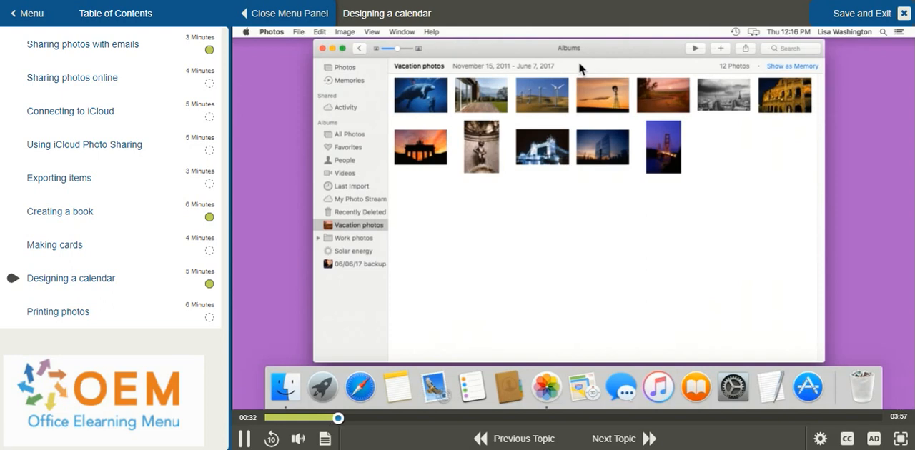
pyautogui.moveTo(552, 200)
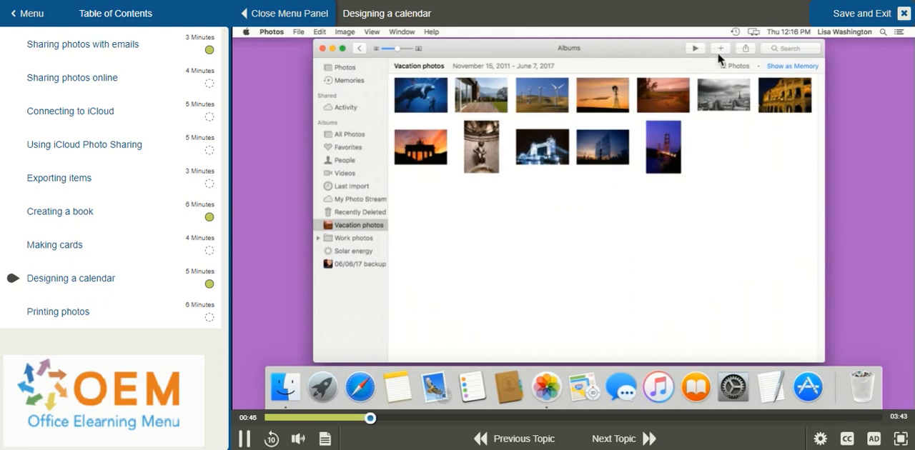
# Bring up the 'Add 12 photos to' project choices for the Vacation album
pyautogui.click(720, 48)
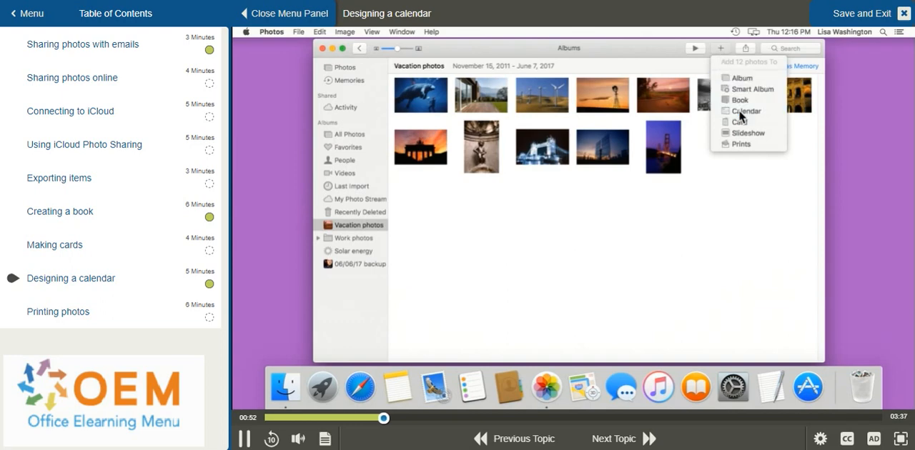
# Start a Calendar project, keep it at 12 Months and set it to start on 2018
pyautogui.click(746, 112)
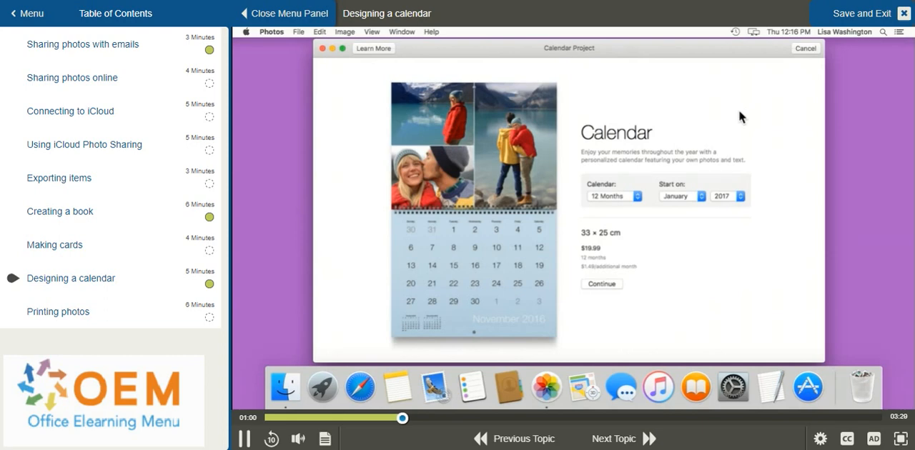
pyautogui.moveTo(647, 183)
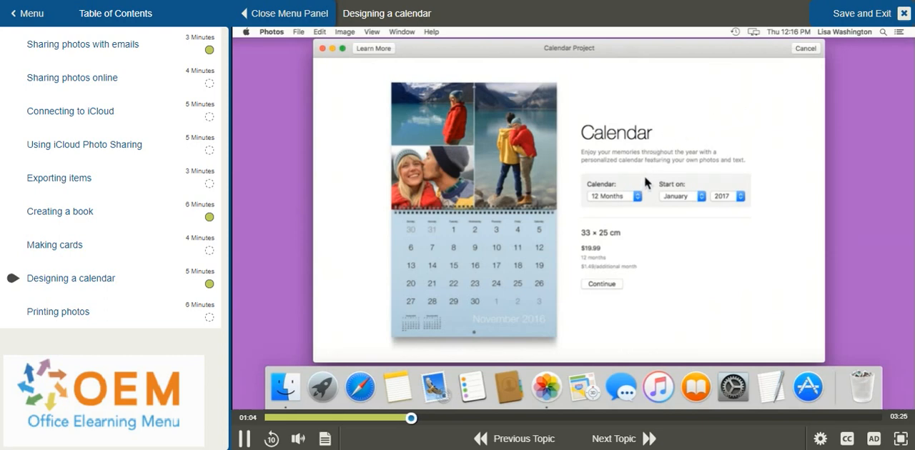
pyautogui.click(614, 196)
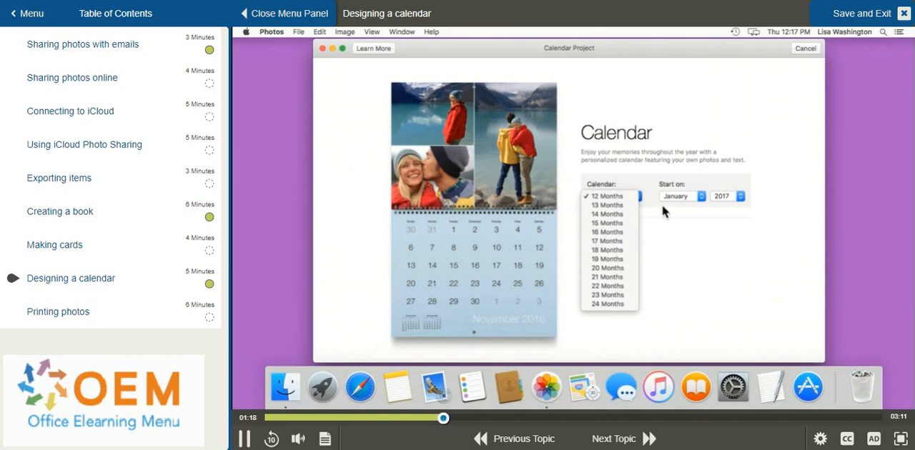
pyautogui.click(606, 196)
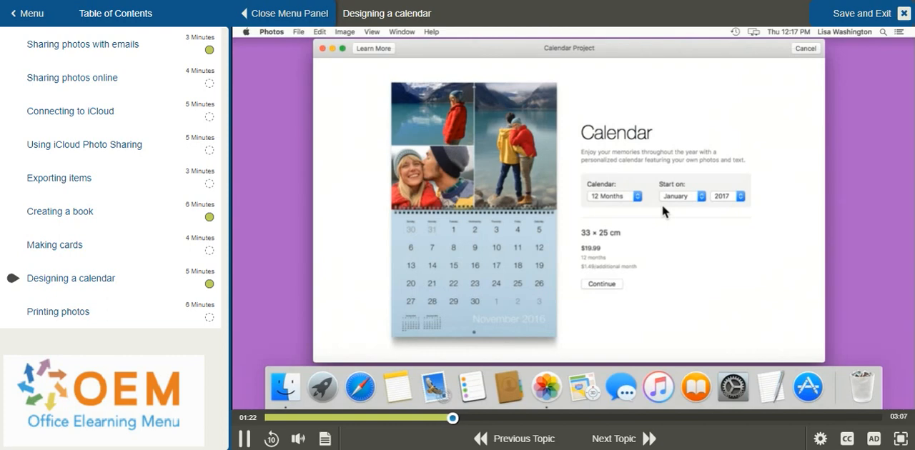
pyautogui.moveTo(686, 208)
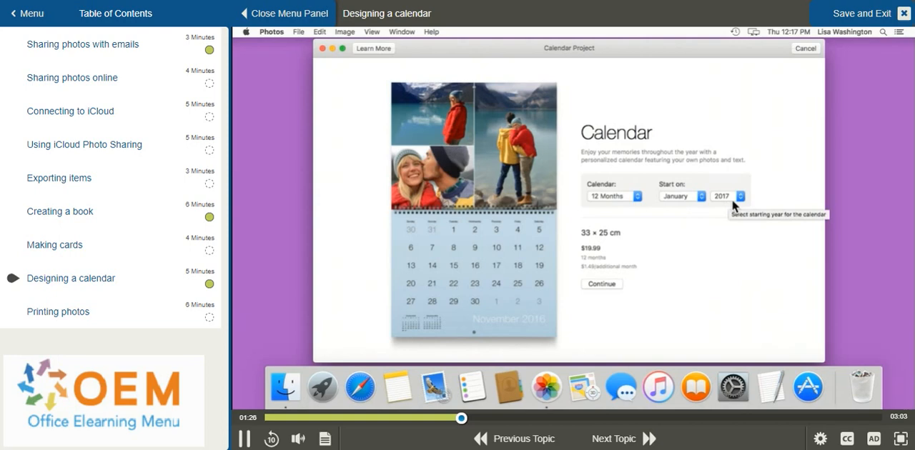
pyautogui.click(729, 196)
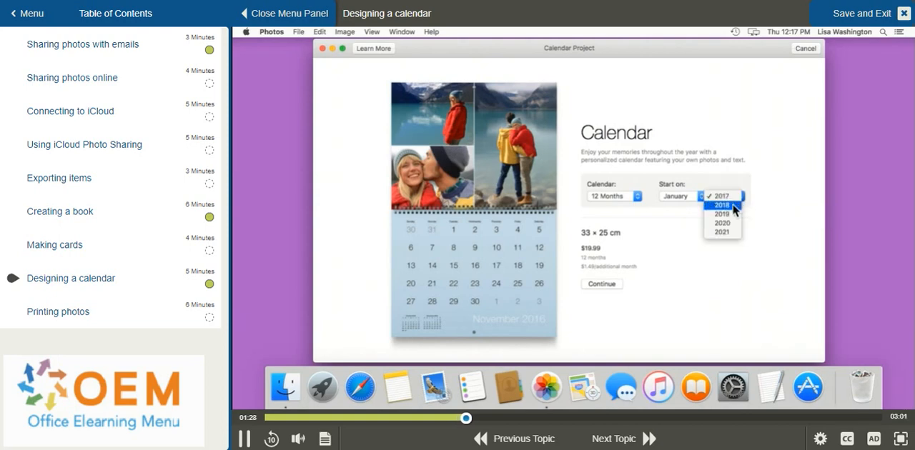
pyautogui.click(721, 206)
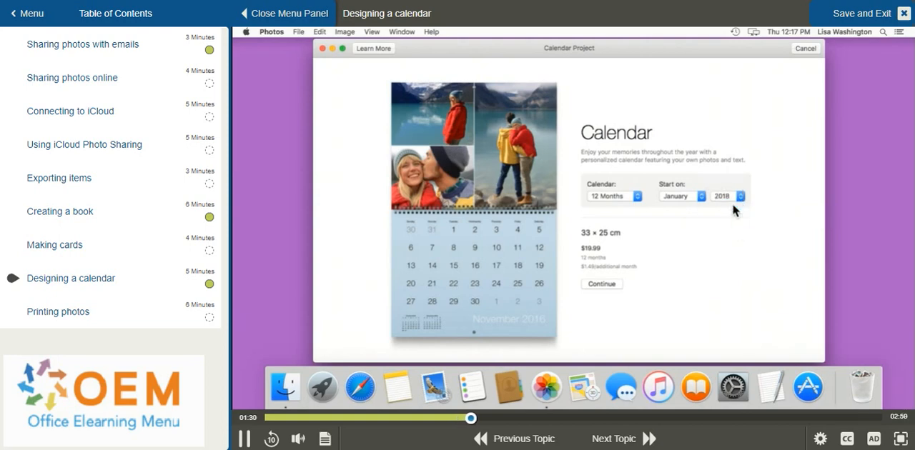
pyautogui.moveTo(700, 214)
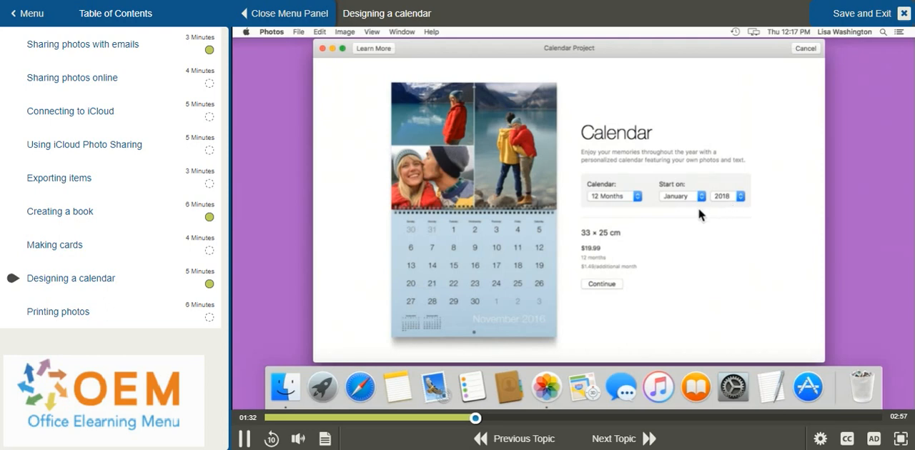
pyautogui.moveTo(621, 250)
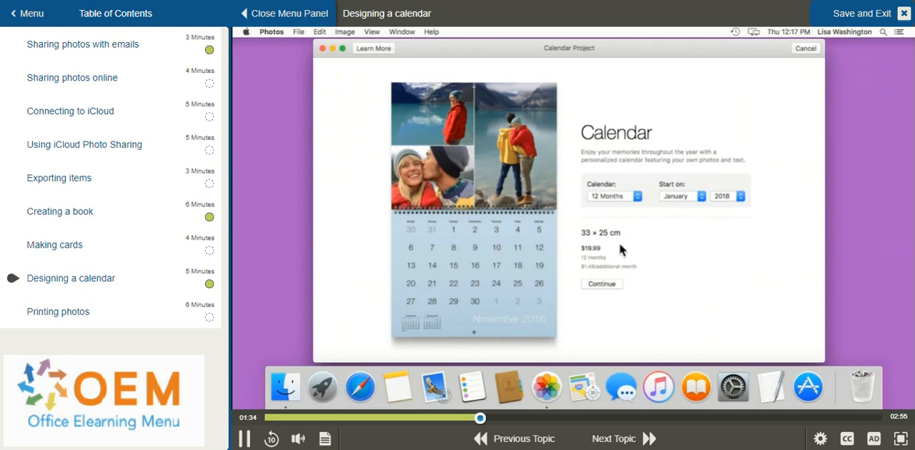
pyautogui.moveTo(612, 252)
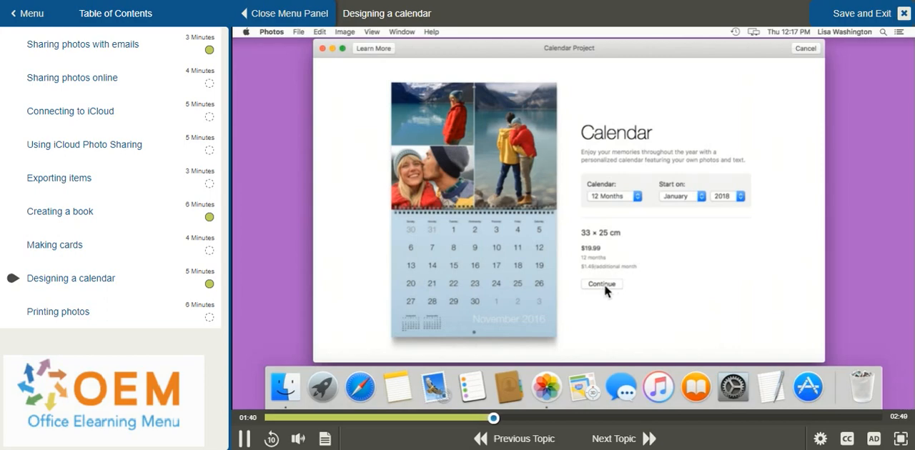
# Continue to the theme gallery and pick the Showcase calendar theme
pyautogui.click(600, 283)
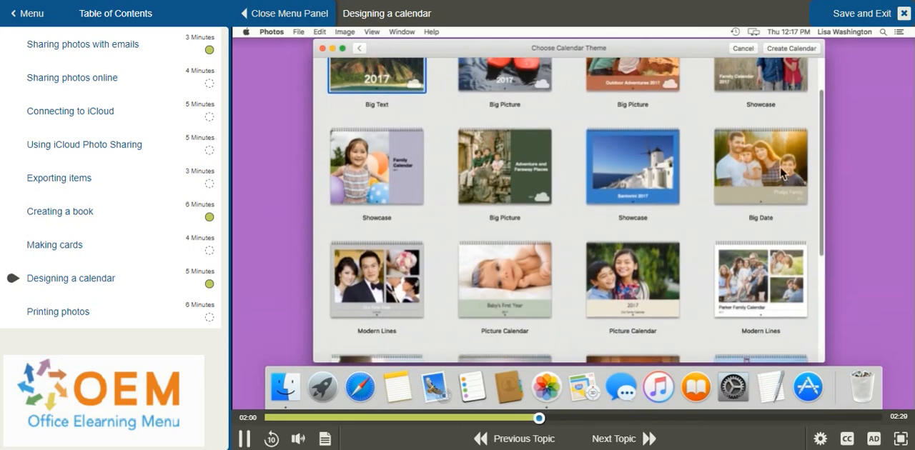
pyautogui.click(632, 165)
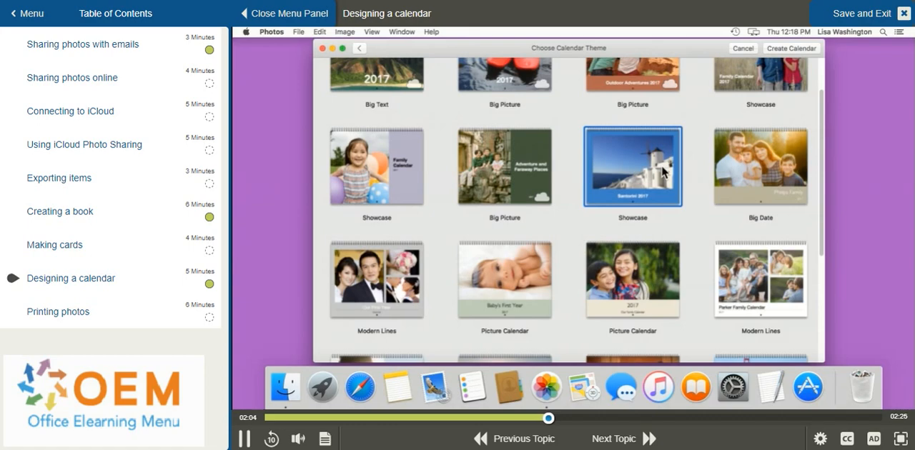
pyautogui.moveTo(679, 163)
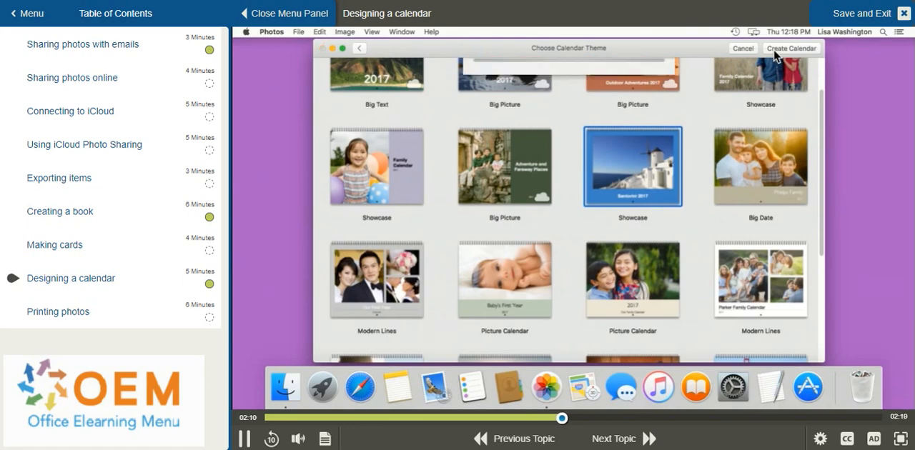
# Create the calendar and clear all automatically placed photos from its pages
pyautogui.click(791, 49)
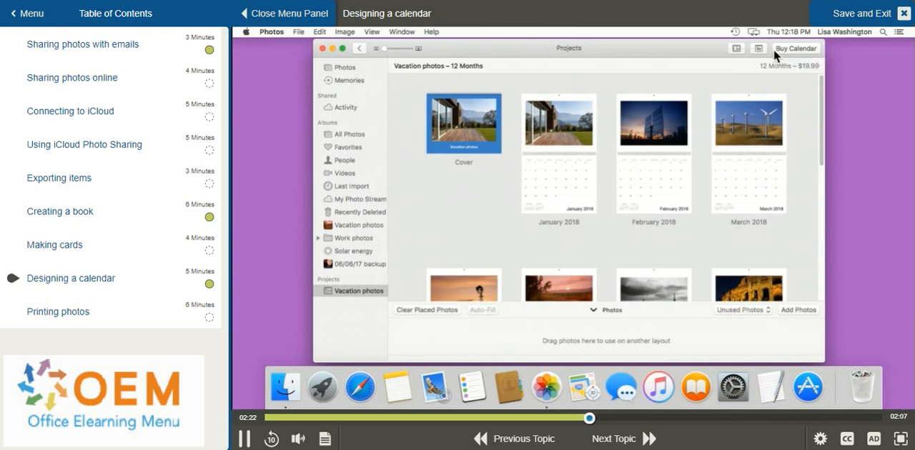
pyautogui.moveTo(644, 258)
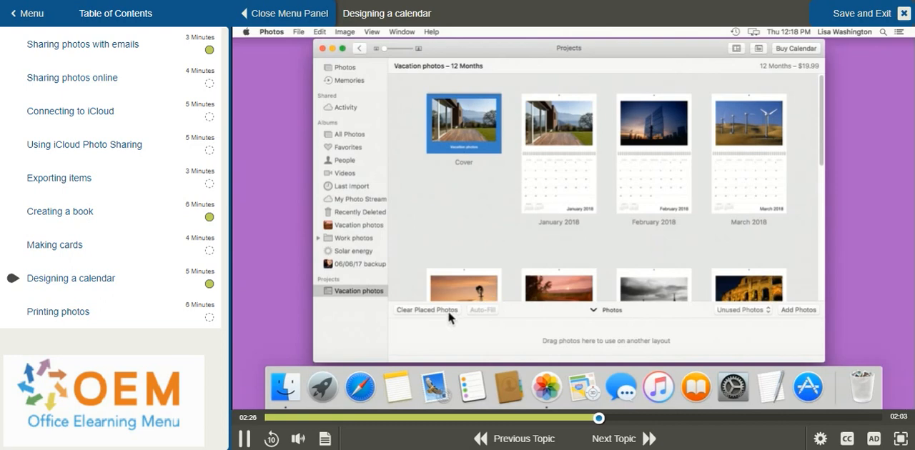
pyautogui.click(426, 309)
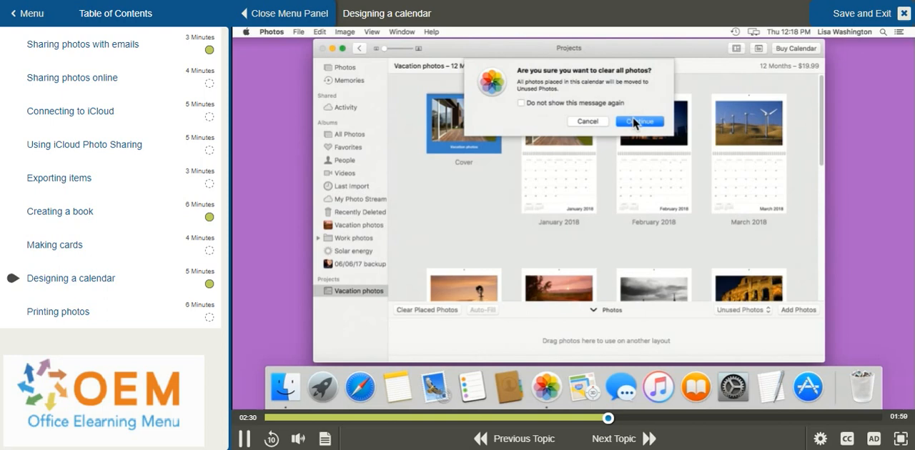
pyautogui.click(637, 120)
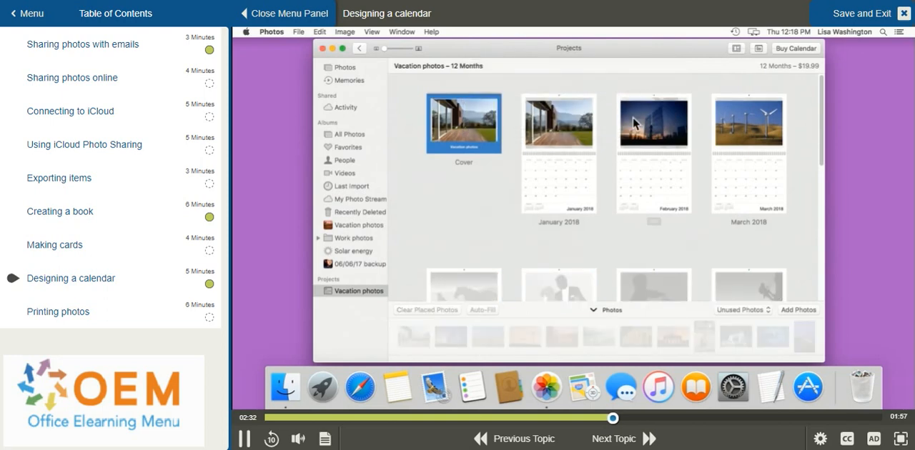
# Place the black-and-white Eiffel Tower photo onto the calendar cover
pyautogui.click(483, 309)
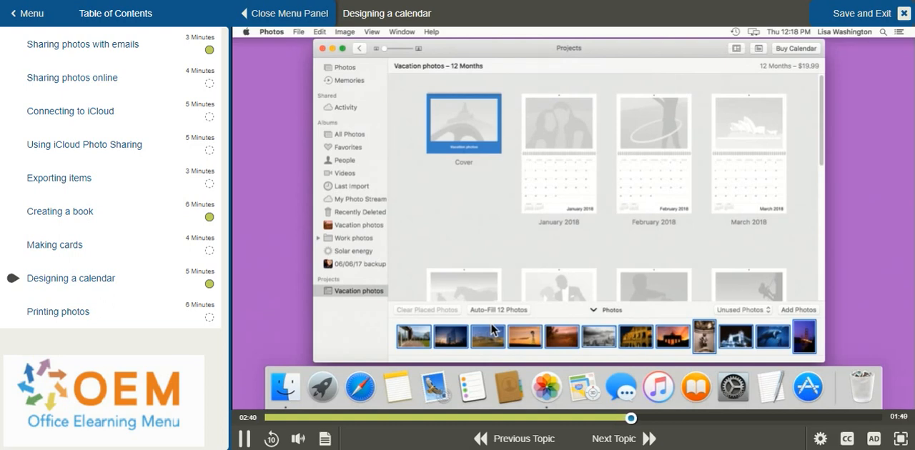
pyautogui.moveTo(472, 140)
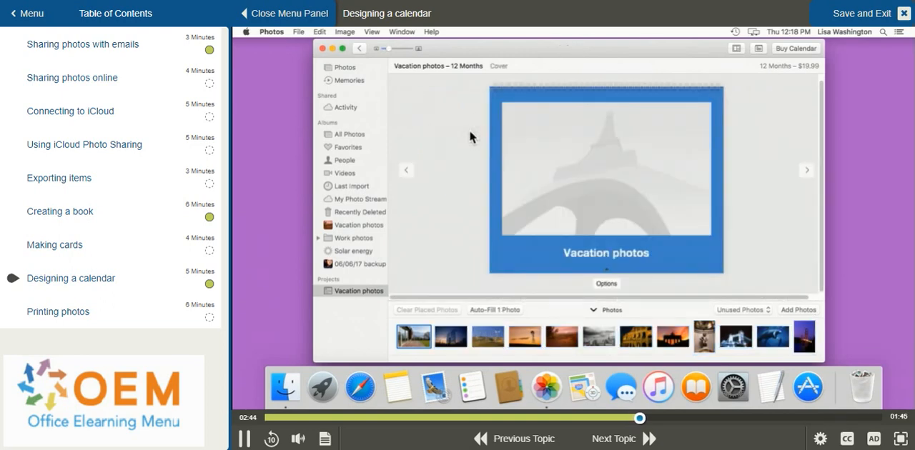
pyautogui.moveTo(606, 180)
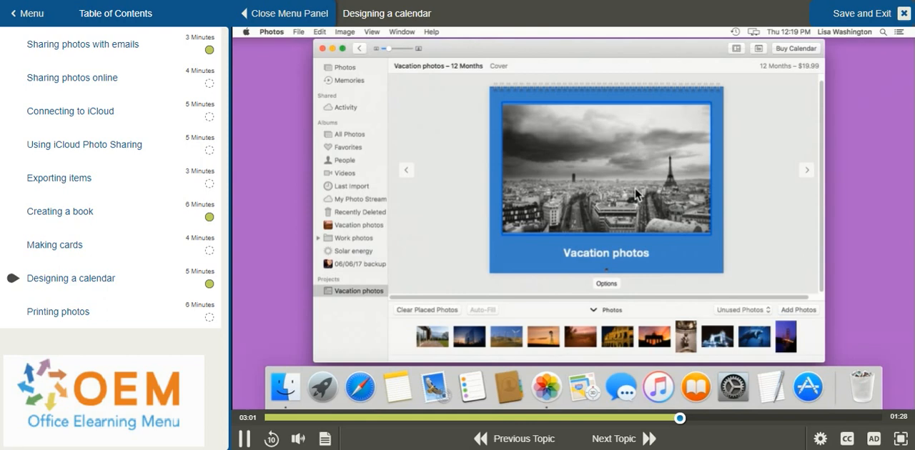
# Title the cover 'Around the world' and move to the January 2018 page
pyautogui.click(606, 253)
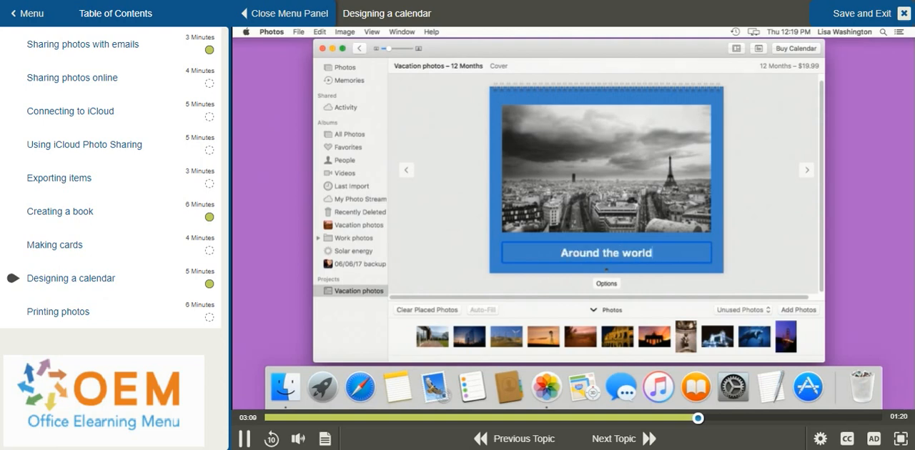
pyautogui.moveTo(798, 179)
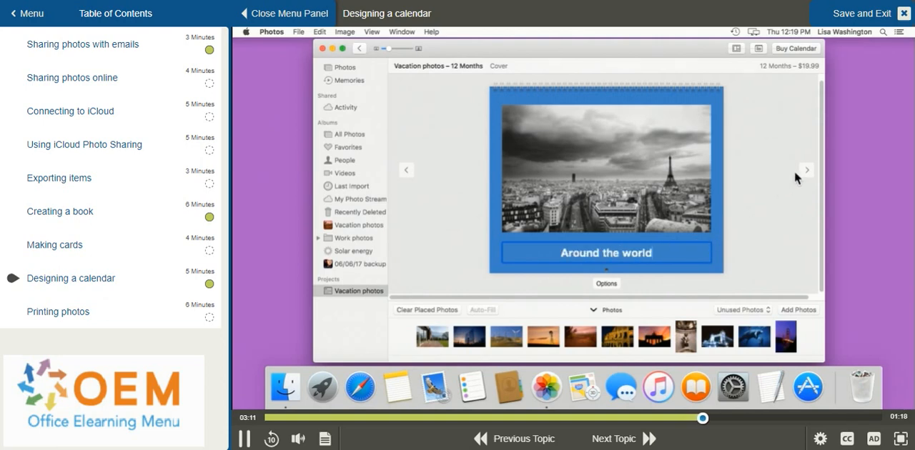
pyautogui.click(806, 171)
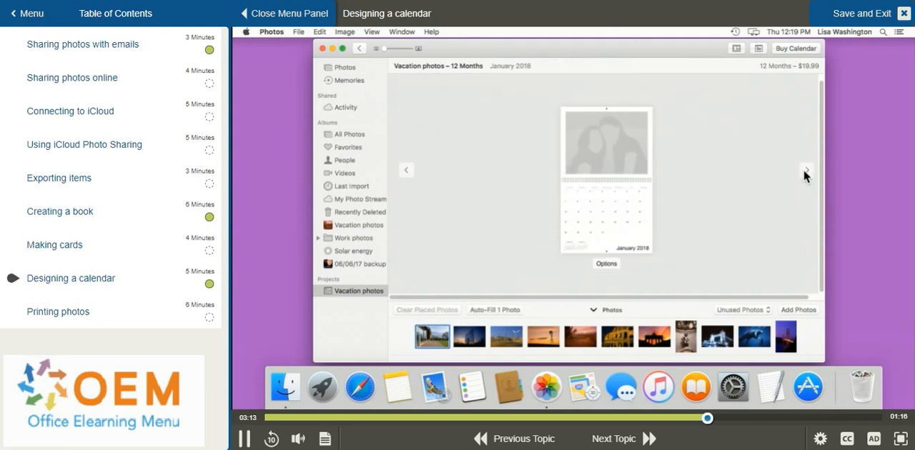